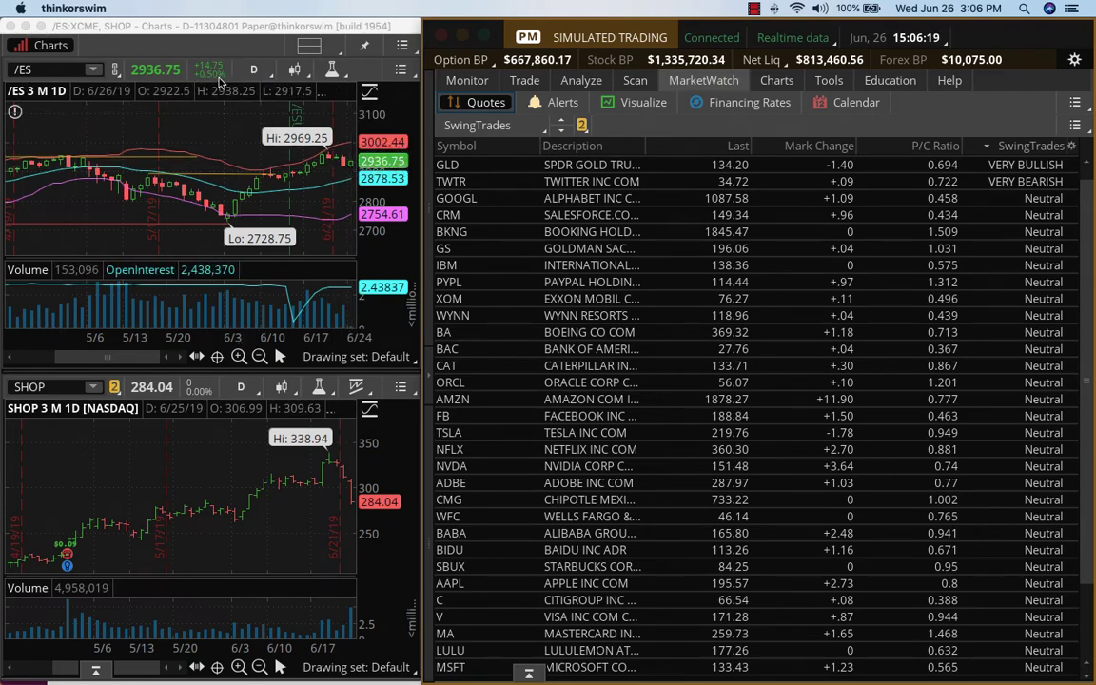
Step: Show the account's Activity and Positions in the Monitor view
click(466, 80)
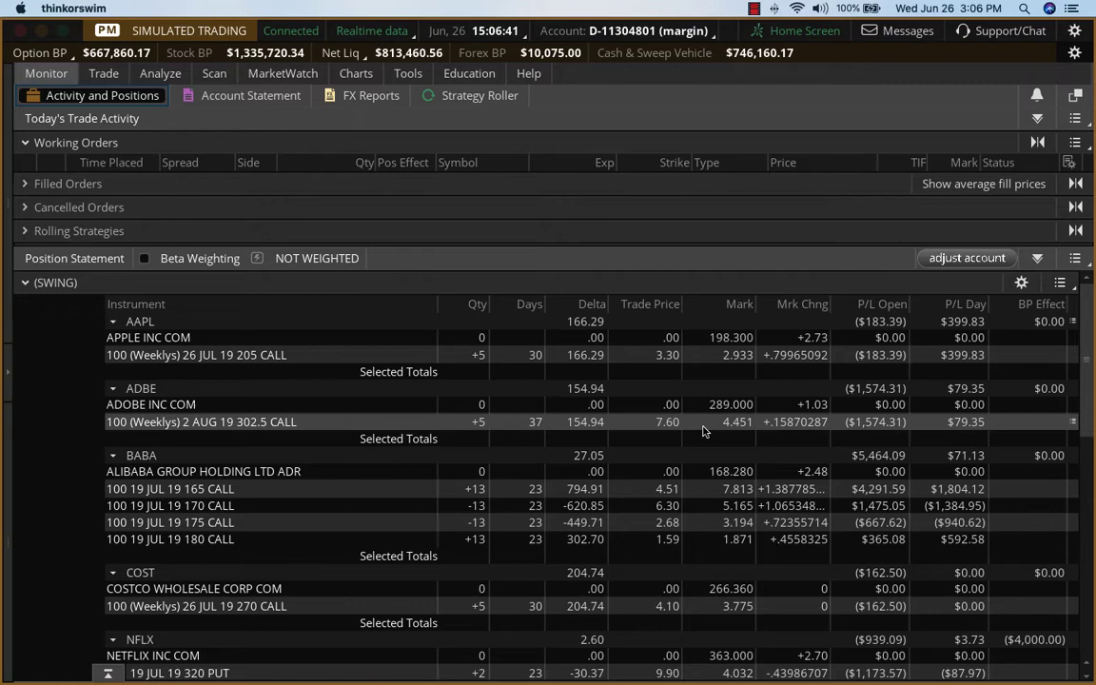
mouse_move(265, 427)
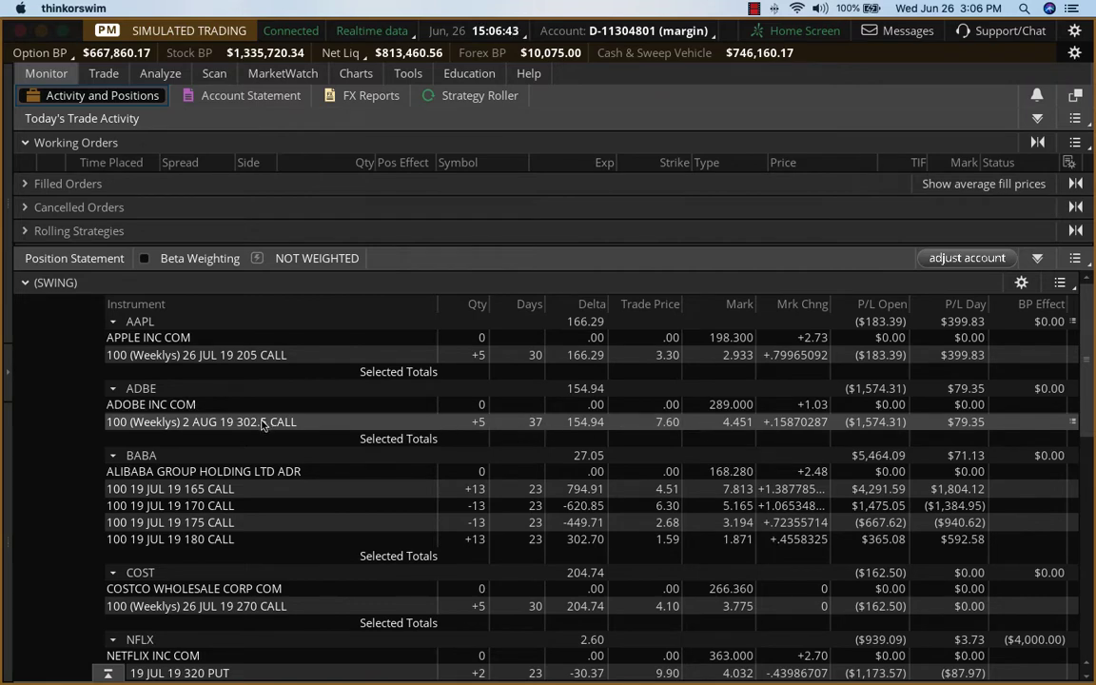
Step: From the ADBE 302.5 call position, create a BUY +5 order at 4.30 LMT and send it
right_click(251, 423)
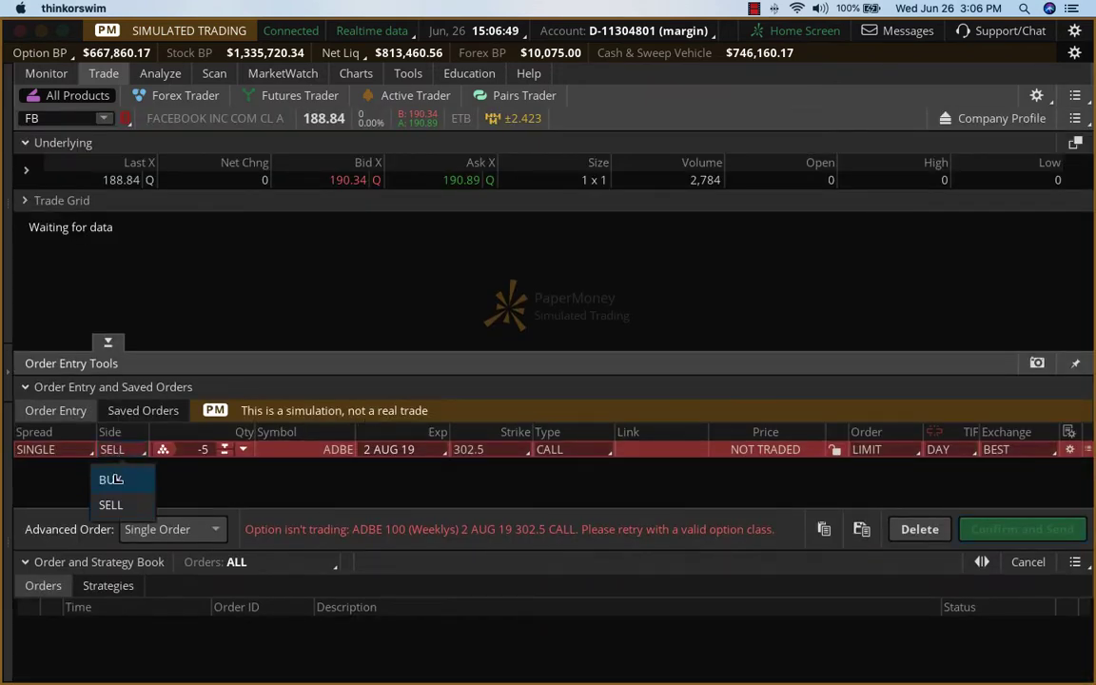
click(110, 479)
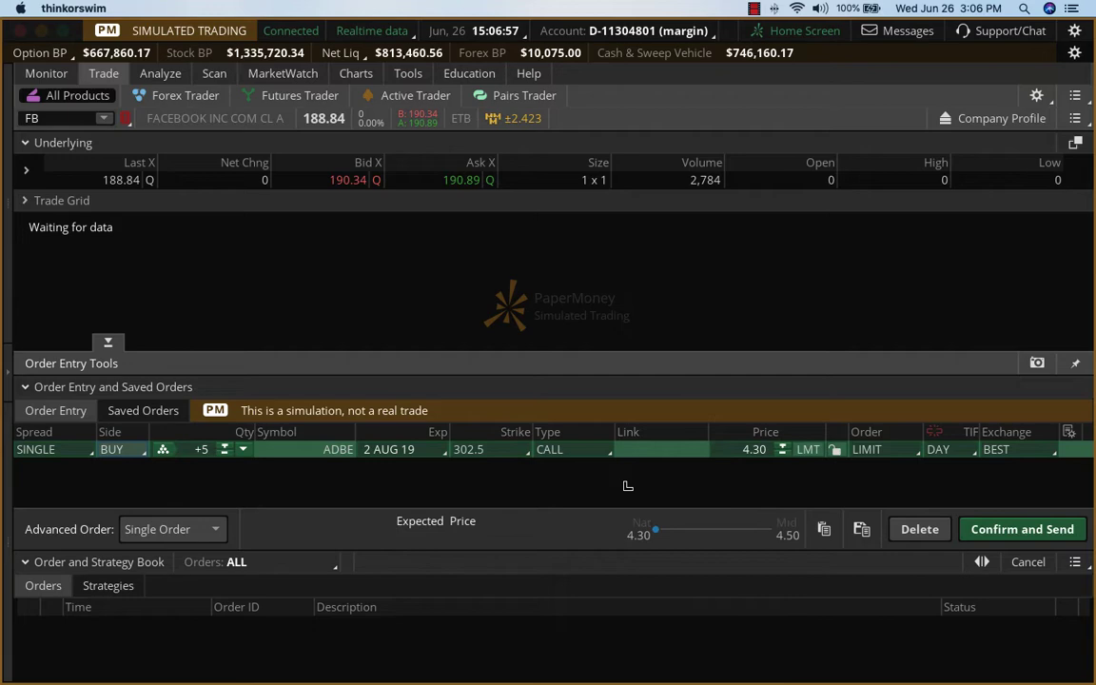
mouse_move(674, 534)
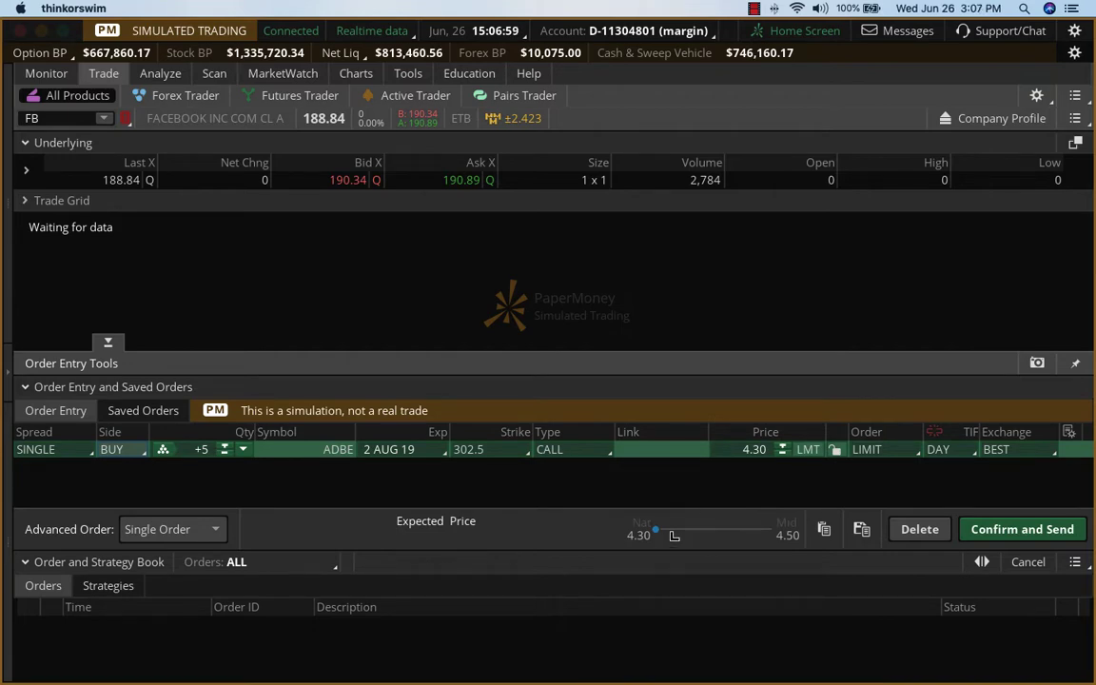
click(1021, 529)
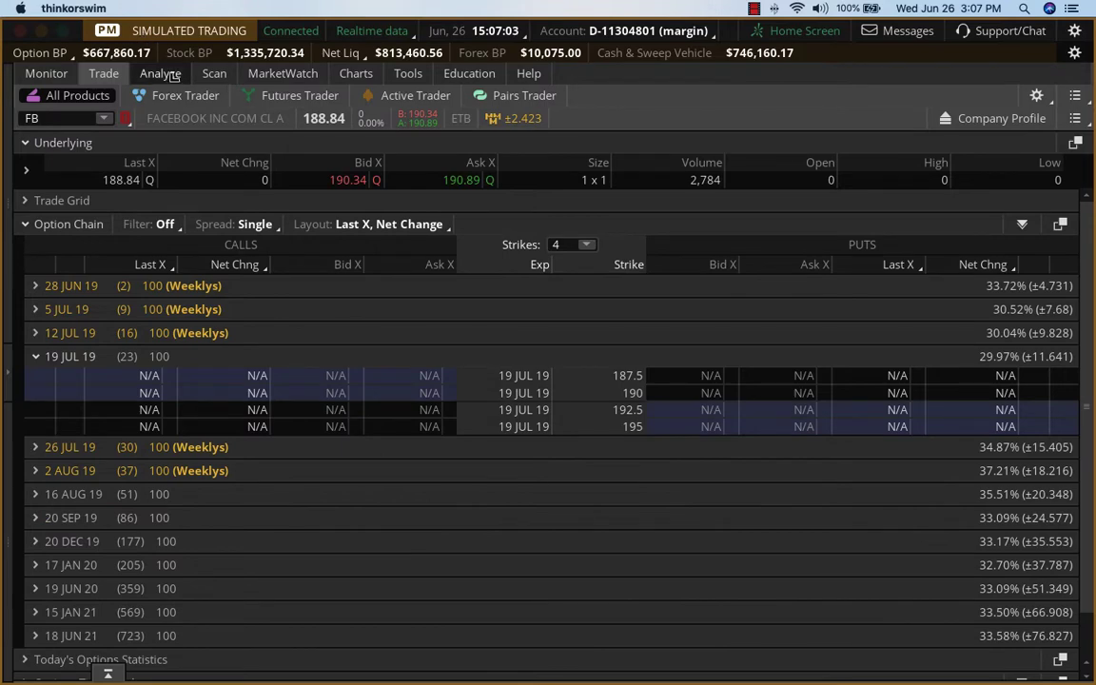
Step: Review Working Orders showing the +5 ADBE 2 AUG 19 302.5 call buy at 4.30
click(45, 72)
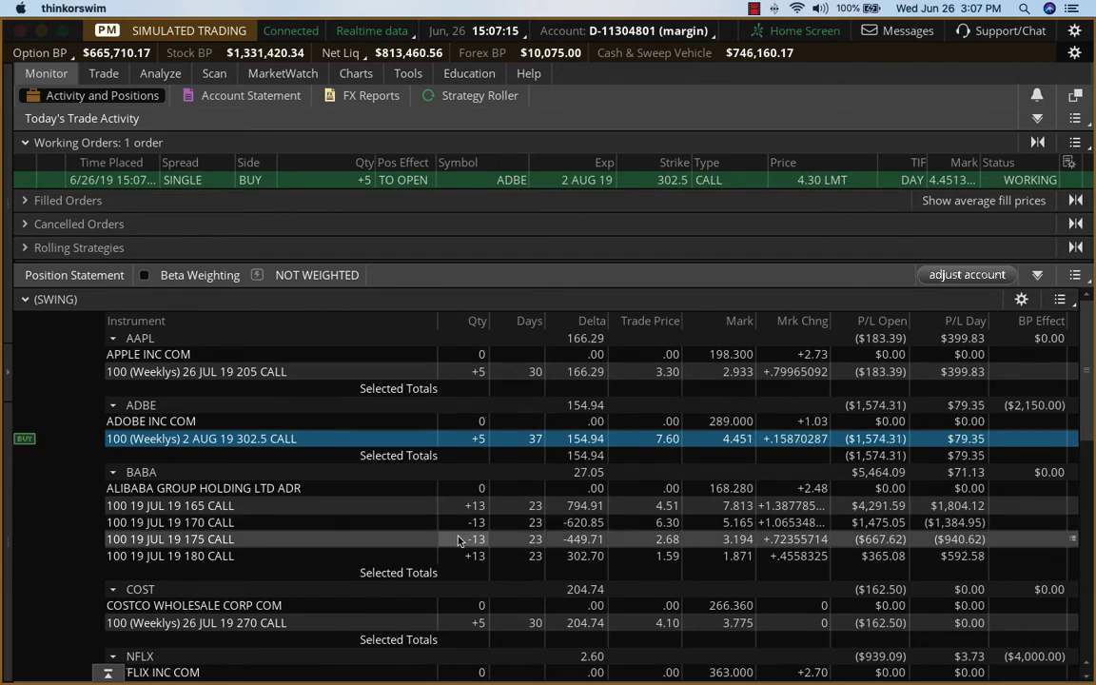
mouse_move(396, 502)
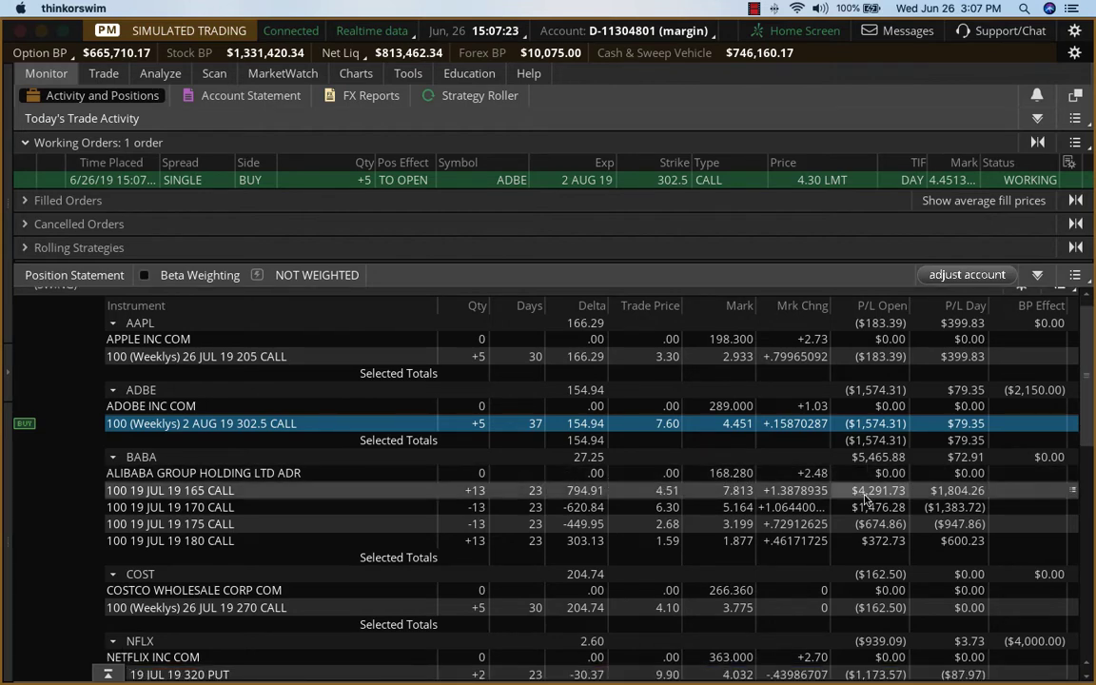
scroll(down, 3)
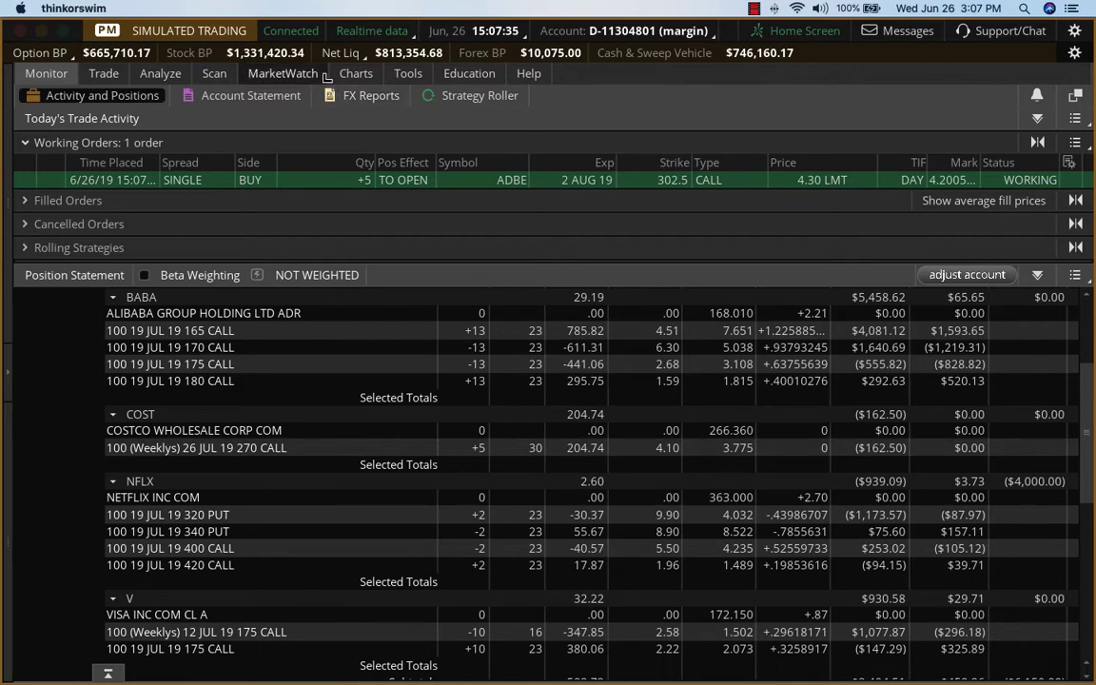
Step: Show the SwingTrades quotes list in MarketWatch with GLD at the top
click(282, 73)
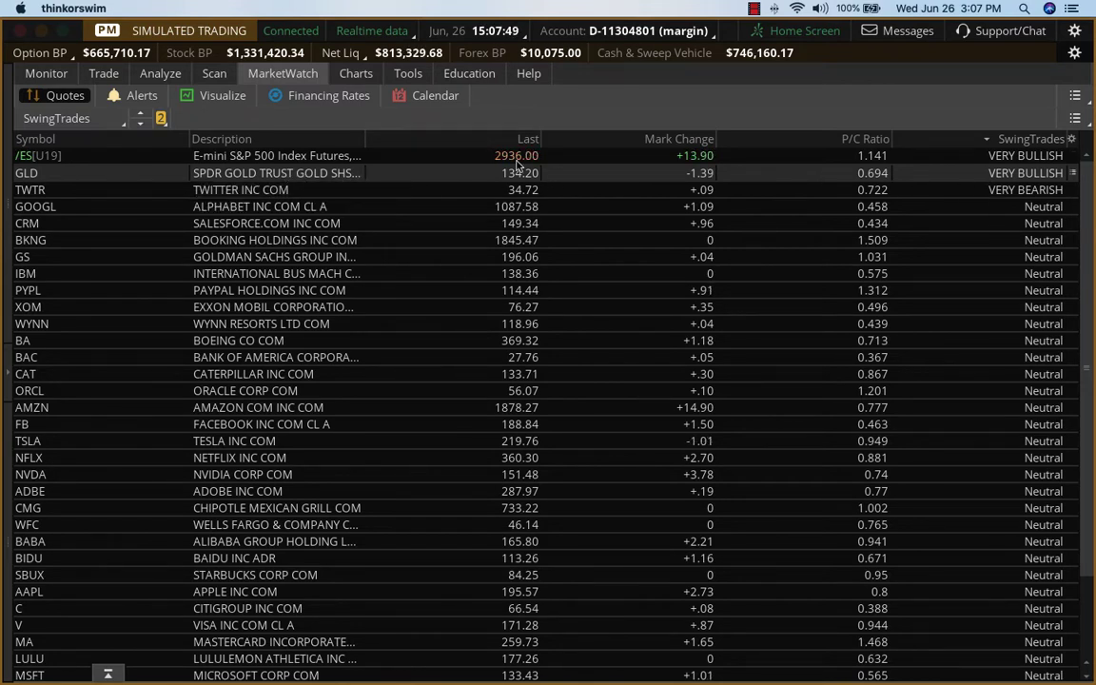
mouse_move(628, 181)
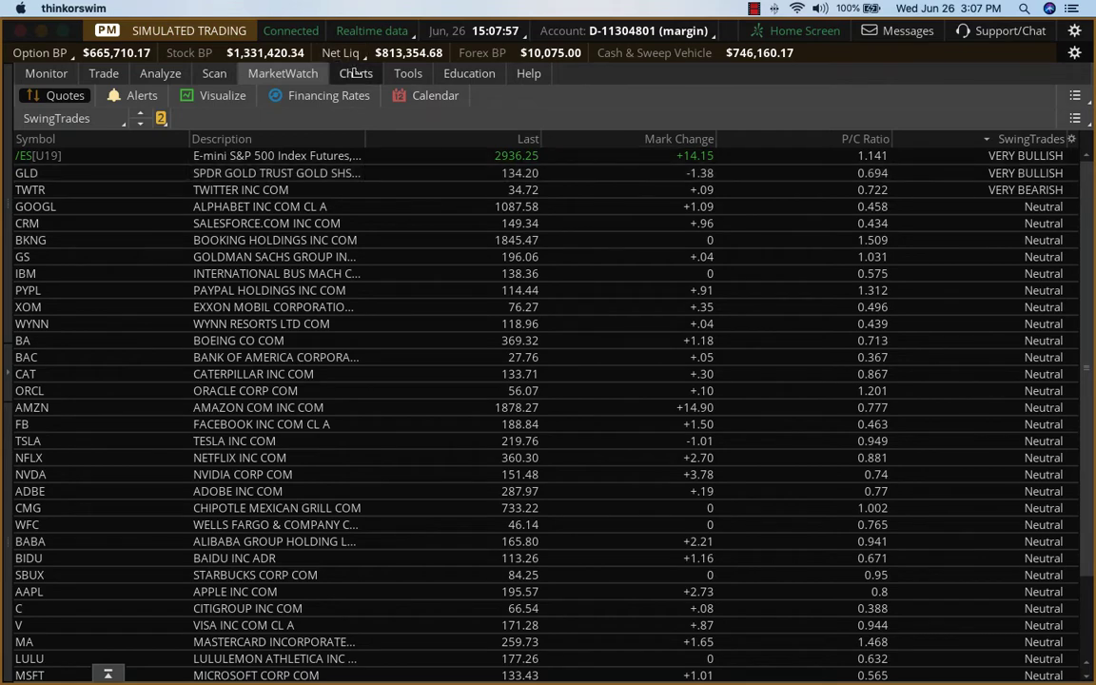
Step: Load the daily /ES E-mini S&P 500 futures chart in the Charts view
click(355, 72)
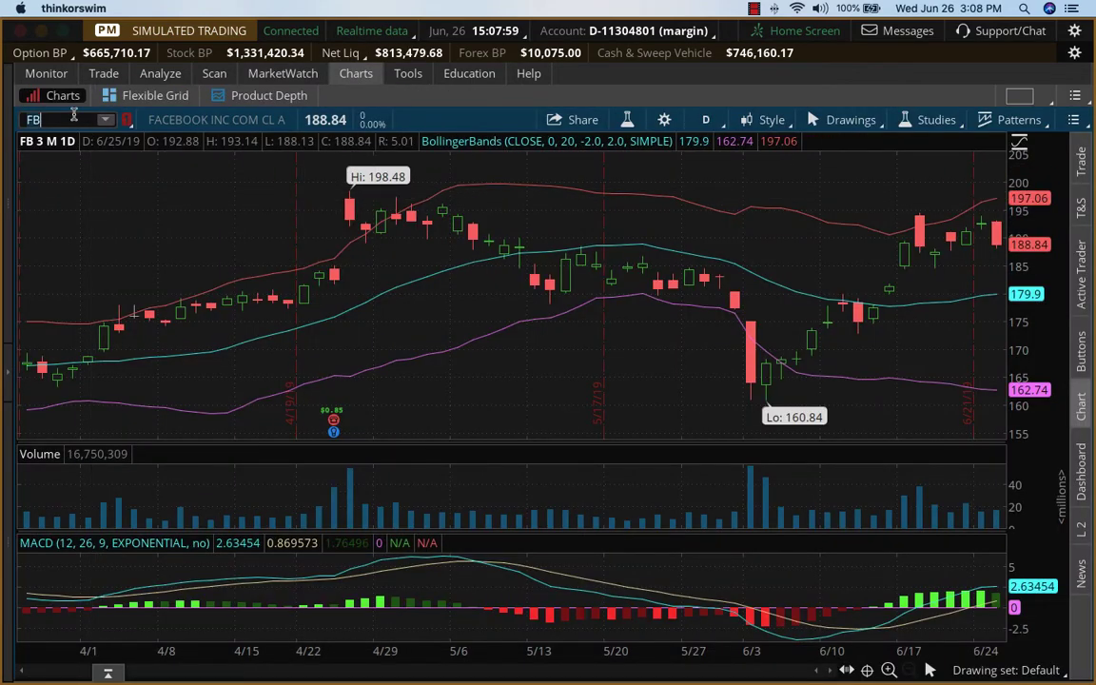
text(/ES)
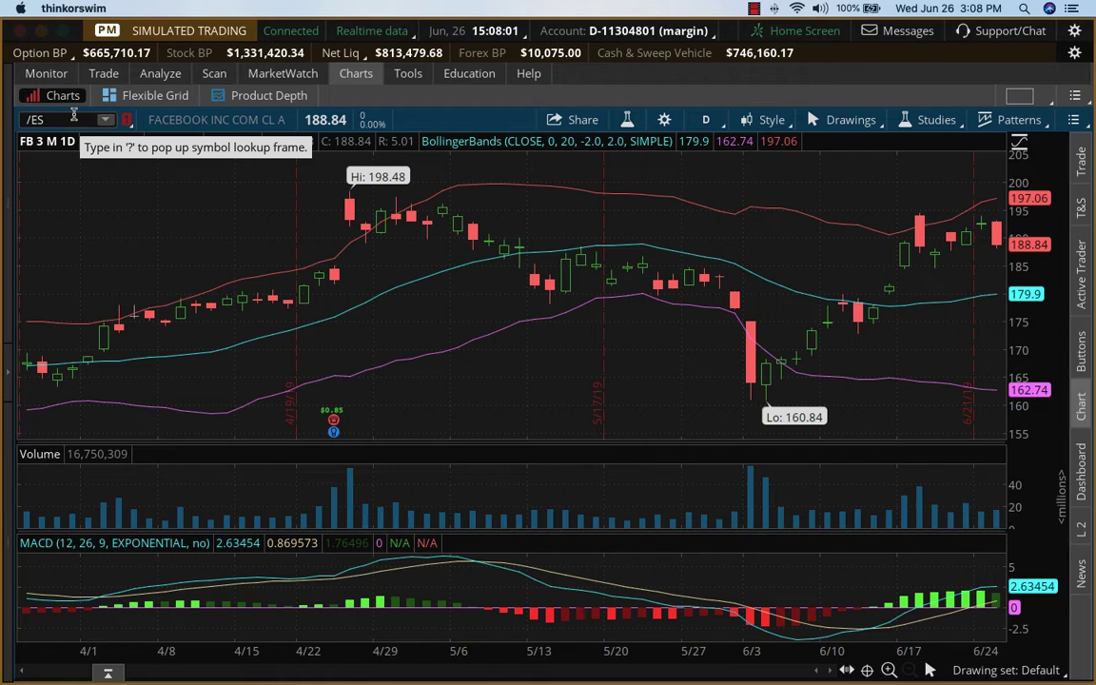
text(/ES)
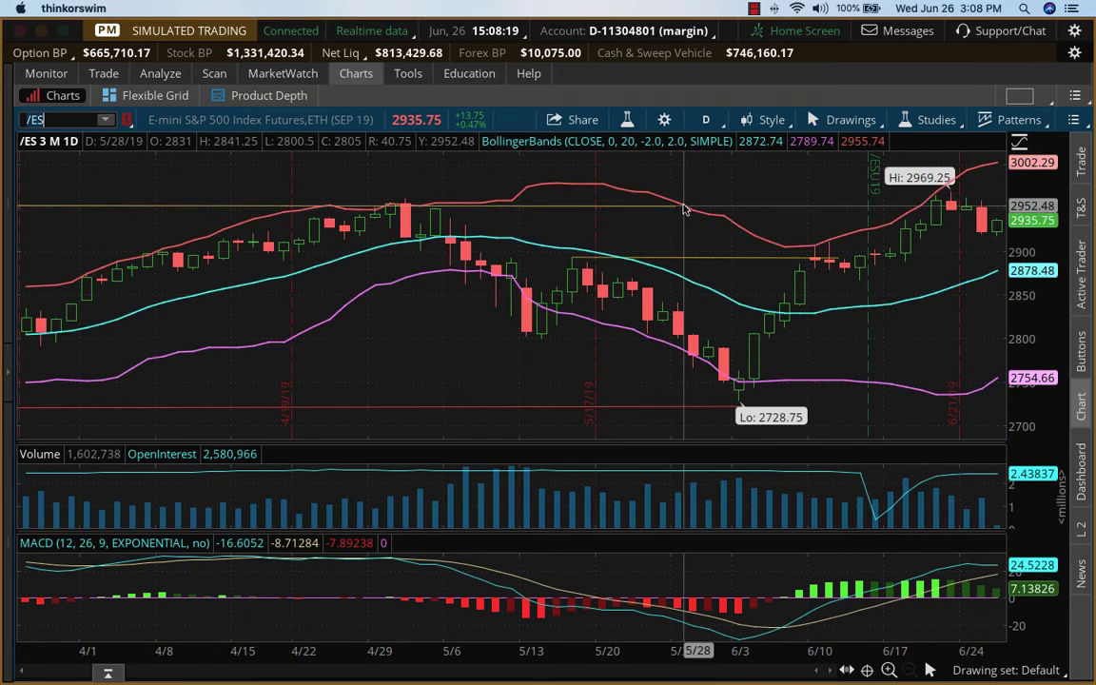
mouse_move(683, 207)
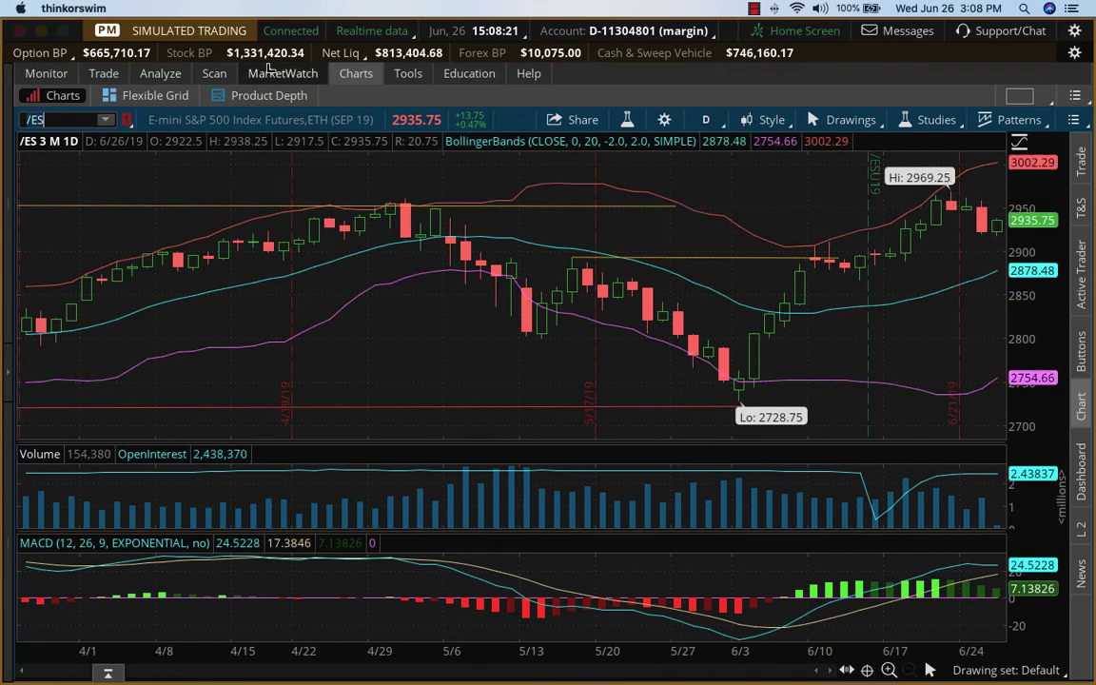
Step: Bring up GLD in Add Simulated Trades and expand the 16 AUG 19 expiration
click(160, 72)
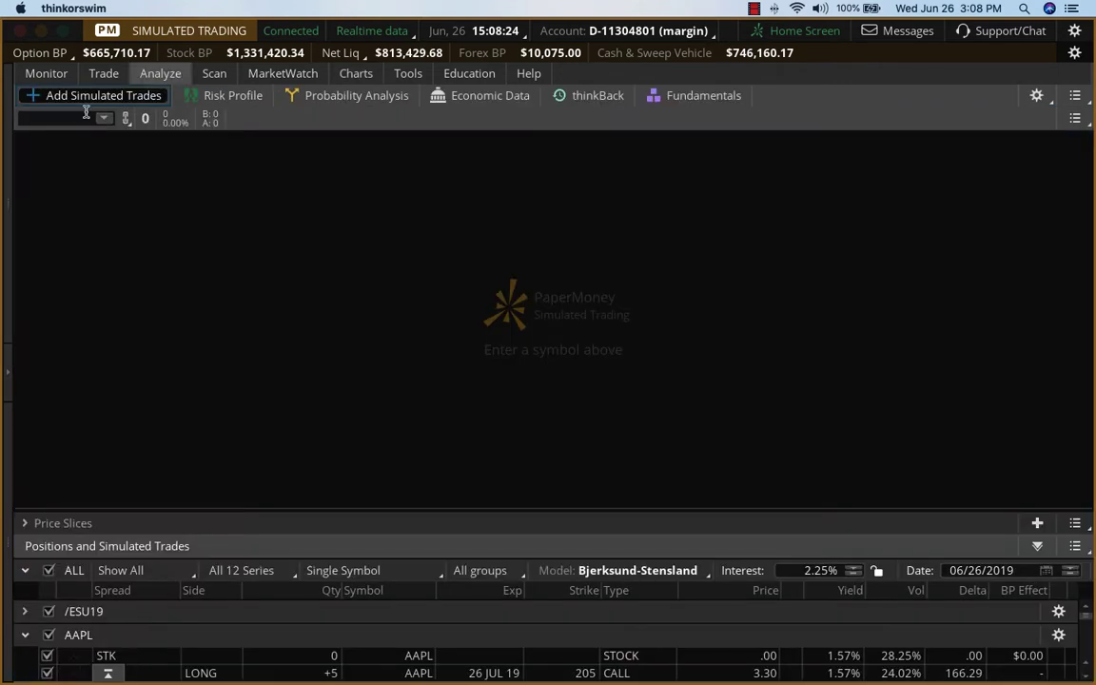
text(G)
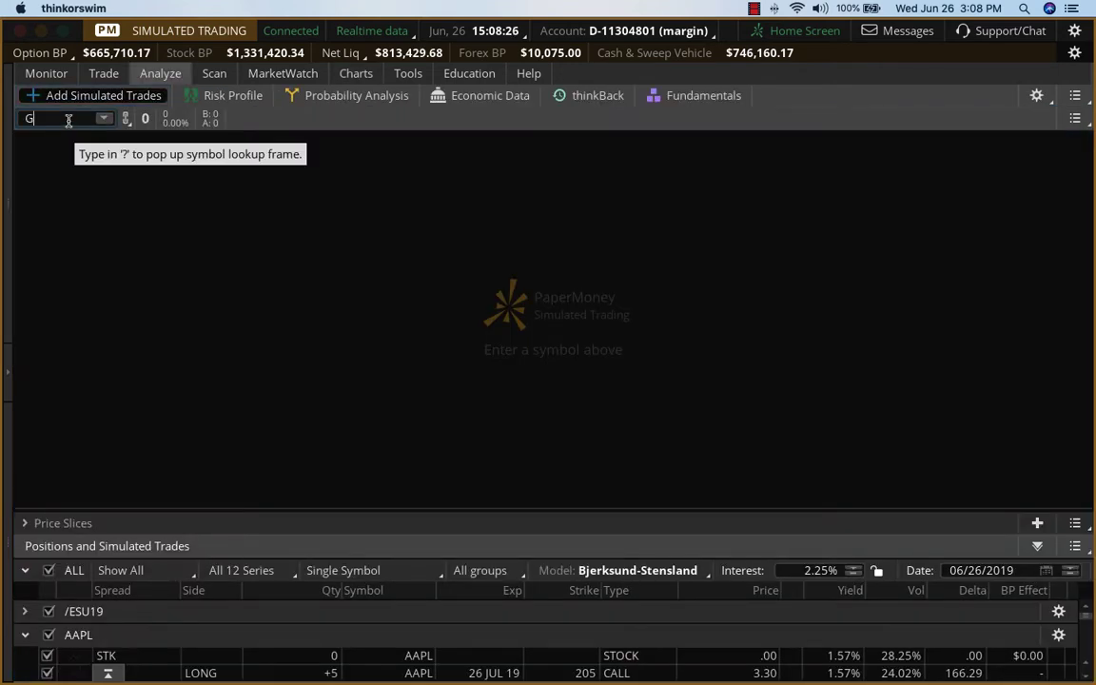
text(LD)
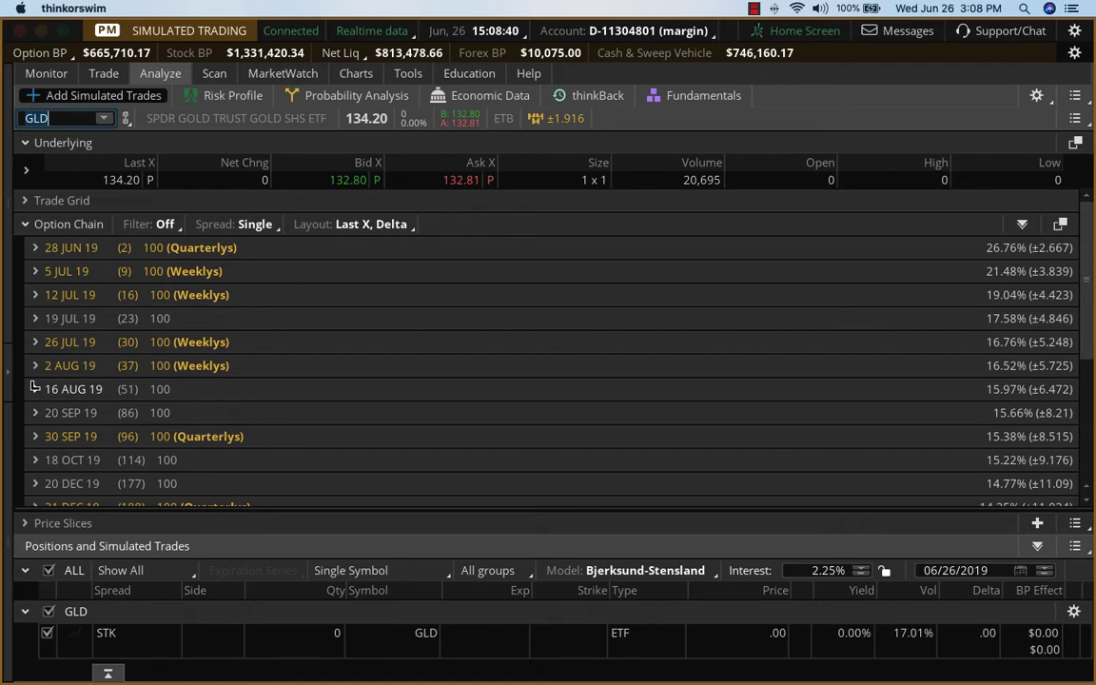
click(34, 388)
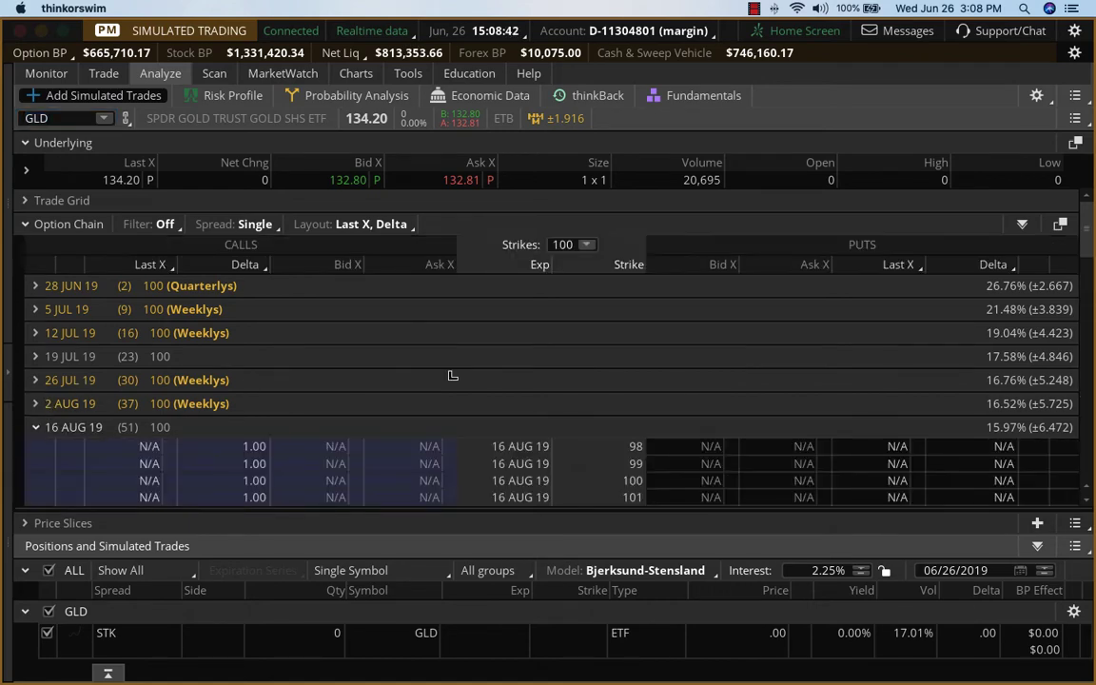
Step: Buy the GLD 137 call, staging a +5 limit order at 2.27 in order entry
scroll(down, 3)
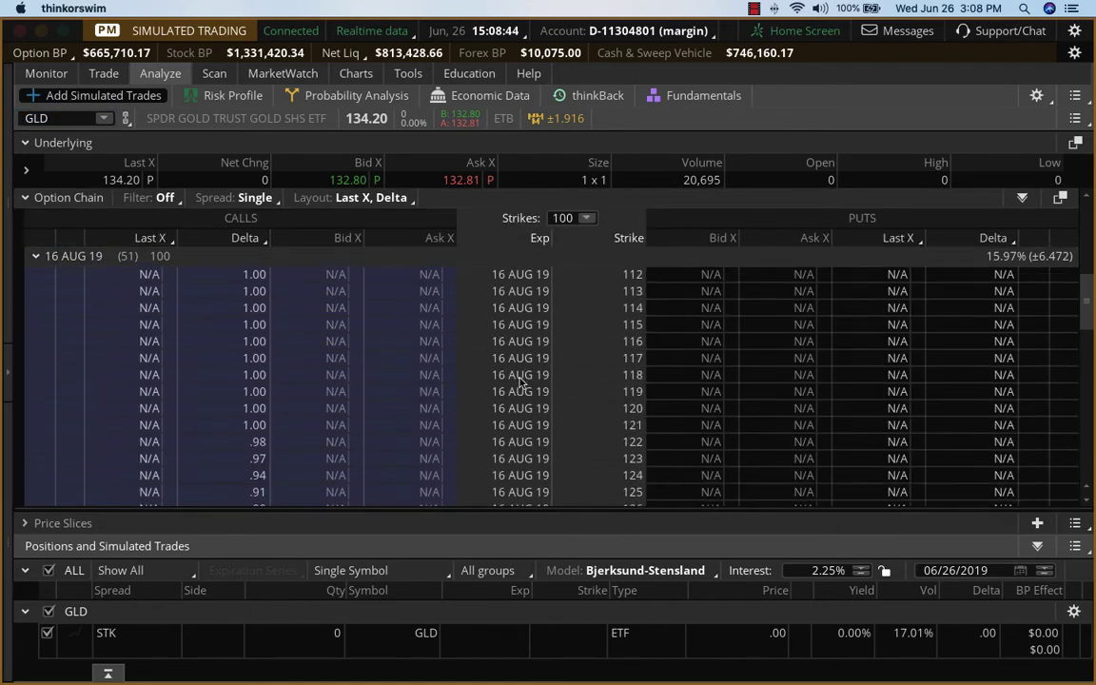
scroll(down, 3)
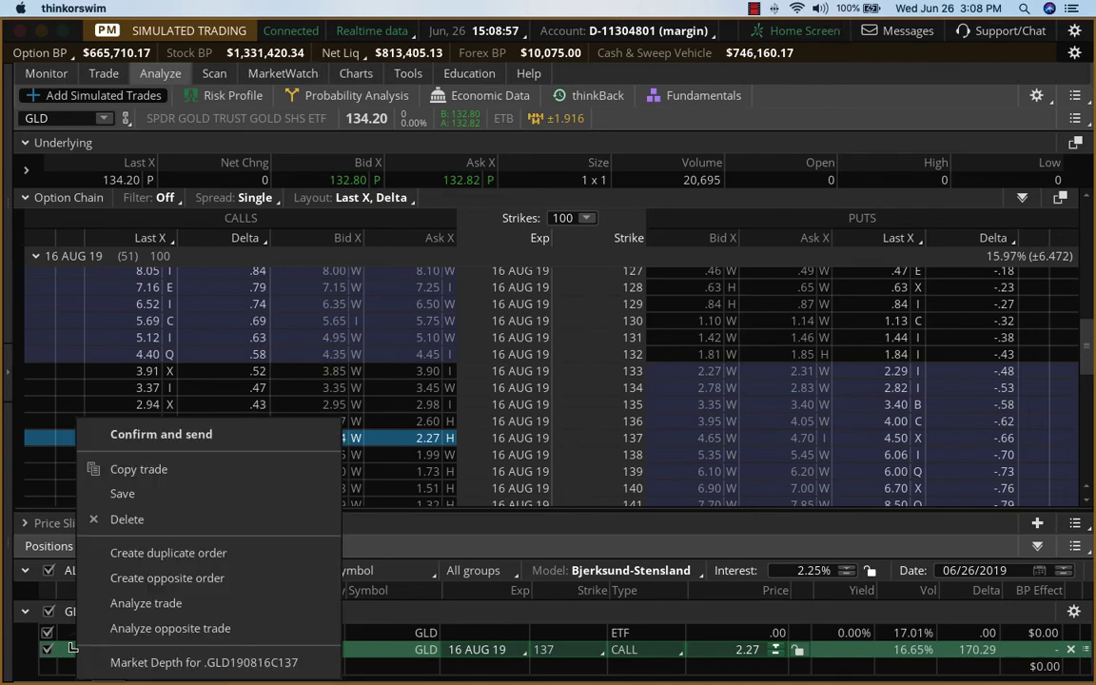
click(160, 434)
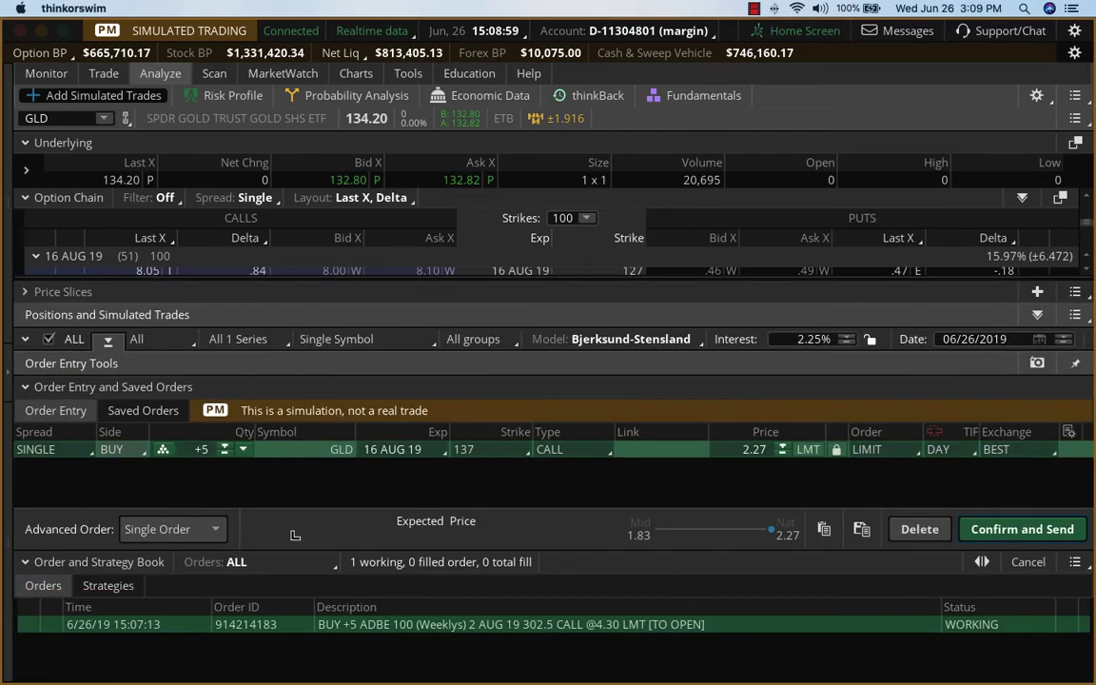